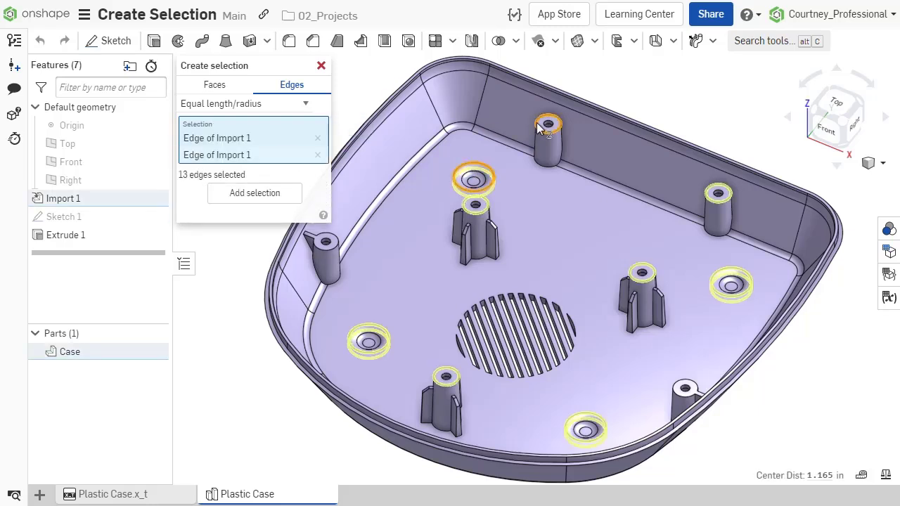
Close the parallel-edge selection and show Select > Create selection… from the canvas menu
{"action": "left_click", "coordinate": [517, 338]}
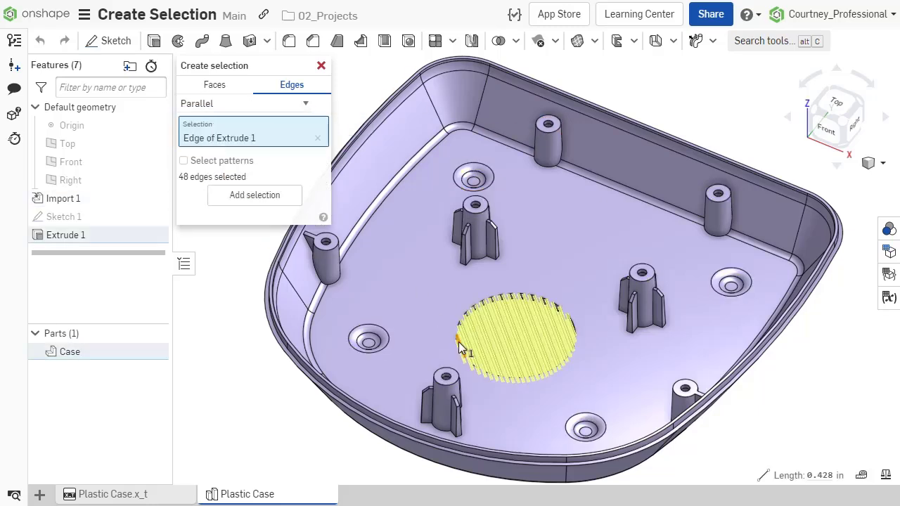
{"action": "left_click", "coordinate": [246, 103]}
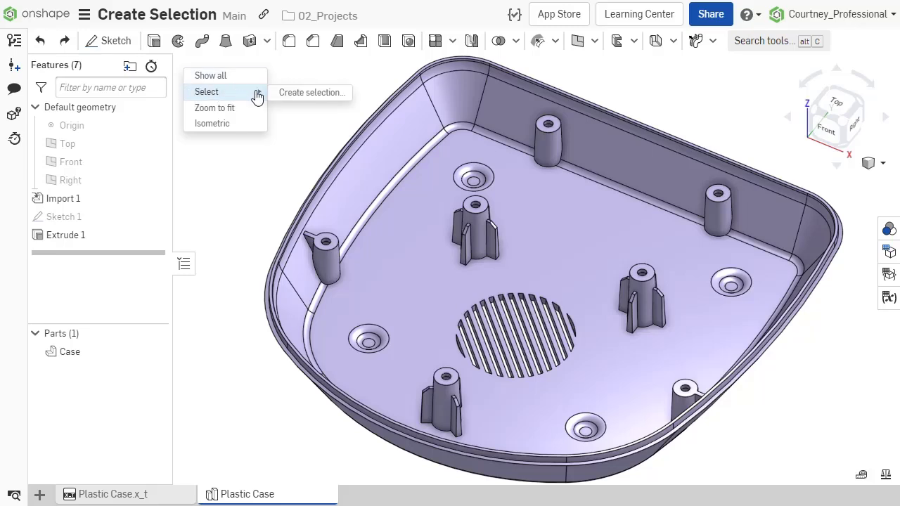
Open Create selection on the Edges tab, view the rule list, and right-click the Sweep 1 canvas
{"action": "left_click", "coordinate": [312, 92]}
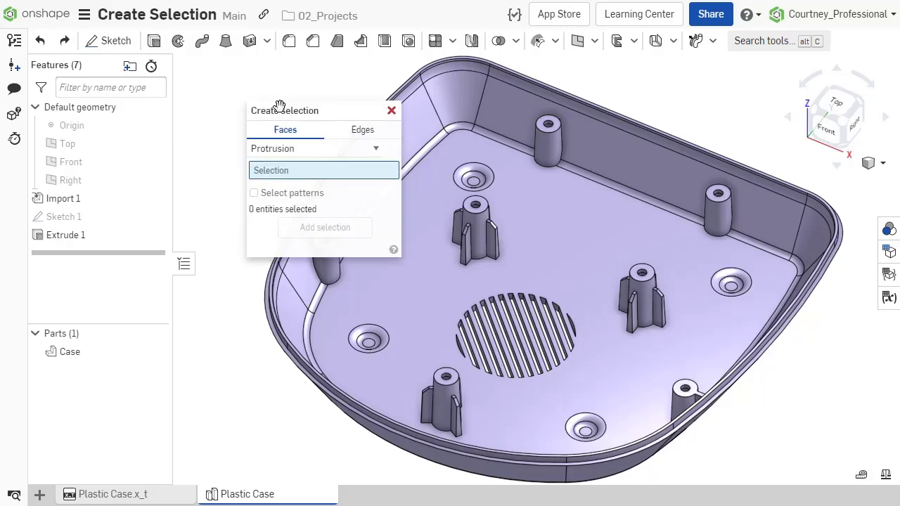
{"action": "left_click", "coordinate": [296, 84]}
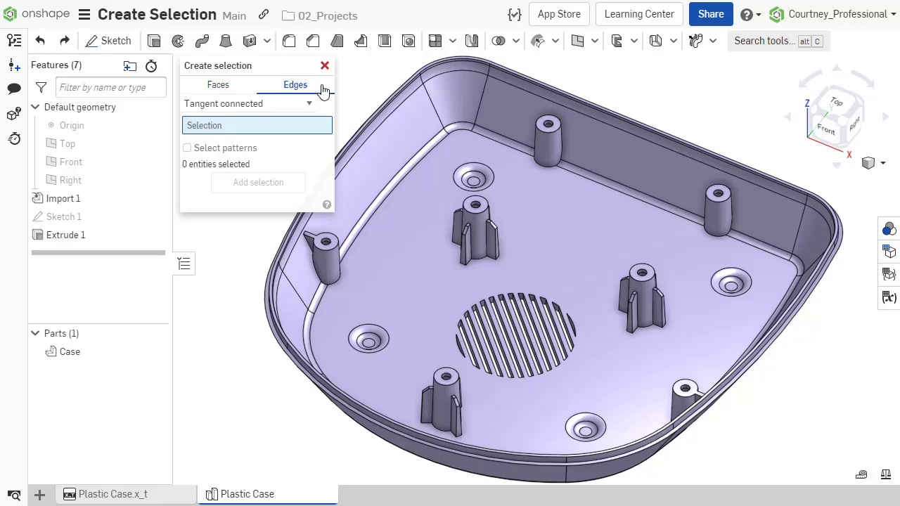
{"action": "left_click", "coordinate": [309, 103]}
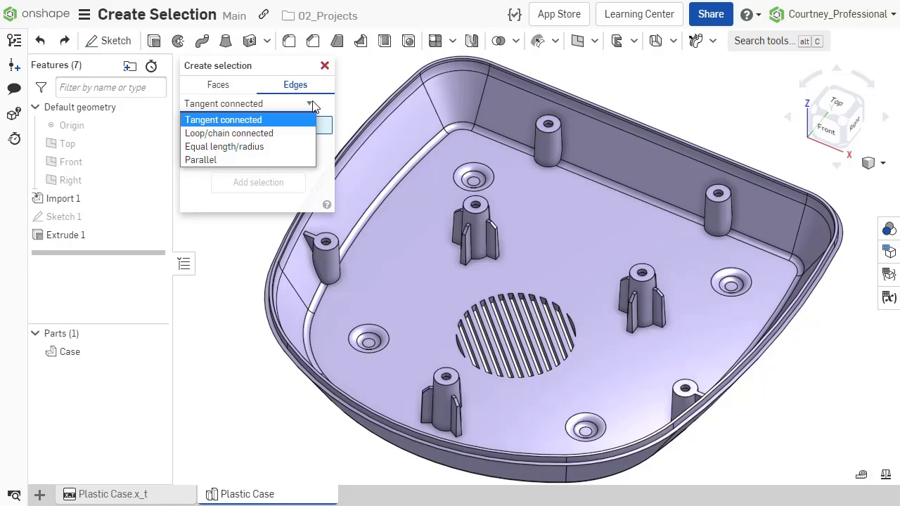
{"action": "left_click", "coordinate": [223, 119]}
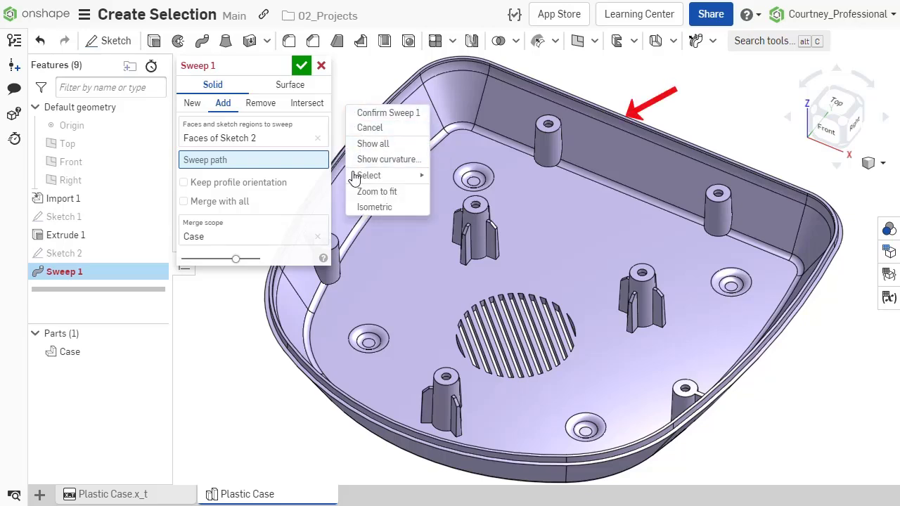
{"action": "mouse_move", "coordinate": [369, 175]}
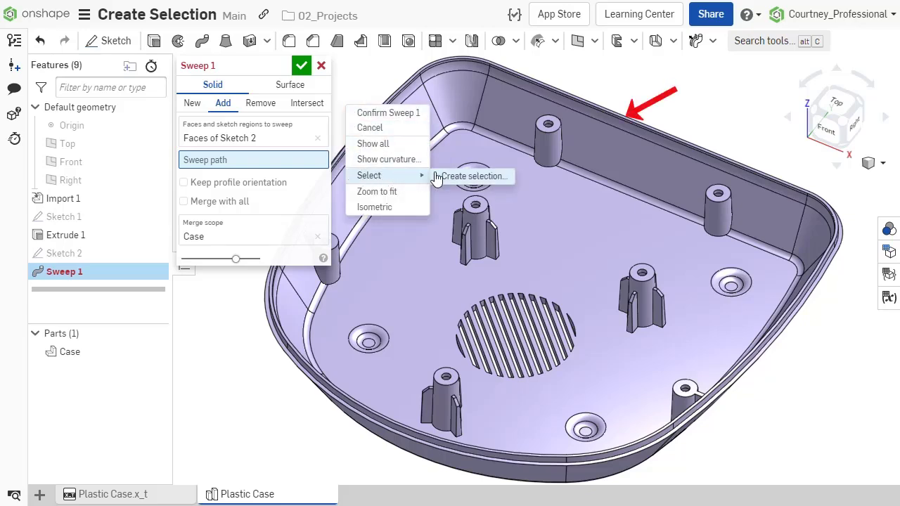
Pick a top rim edge with the Tangent connected rule to gather all 8 rim edges
{"action": "left_click", "coordinate": [472, 176]}
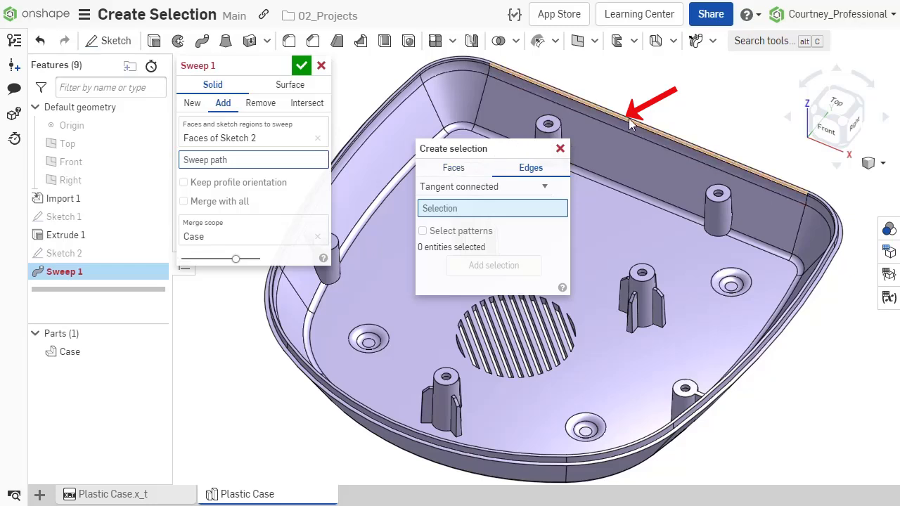
{"action": "left_click", "coordinate": [633, 123]}
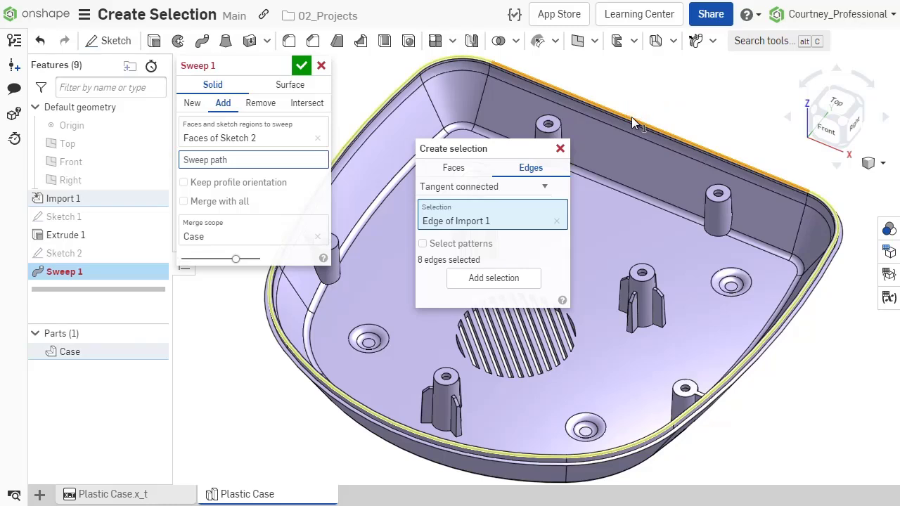
{"action": "left_click", "coordinate": [493, 278]}
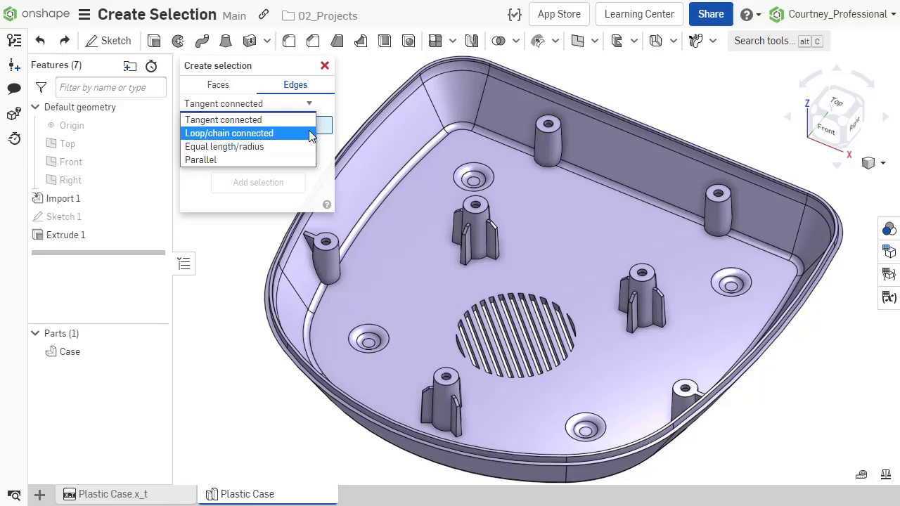
Add the Loop/chain connected base edge loops of the first, right and front ribbed bosses
{"action": "left_click", "coordinate": [228, 133]}
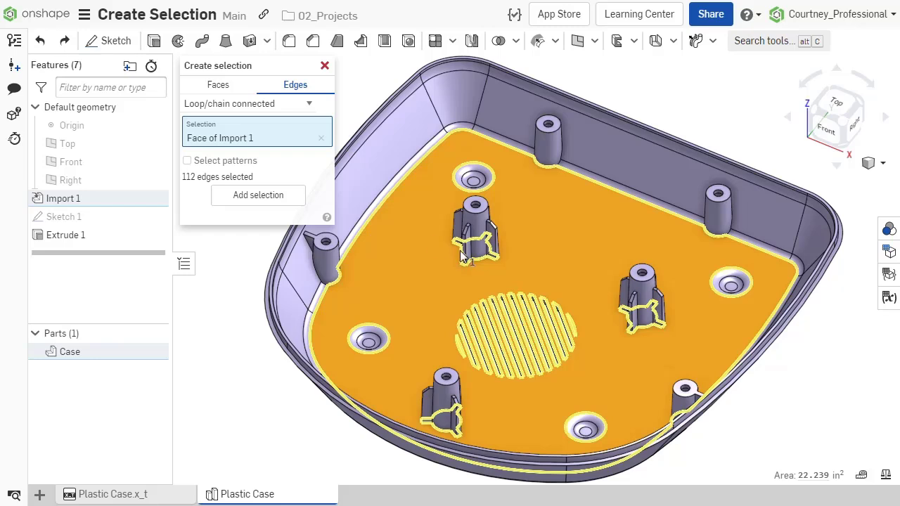
{"action": "left_click", "coordinate": [477, 242]}
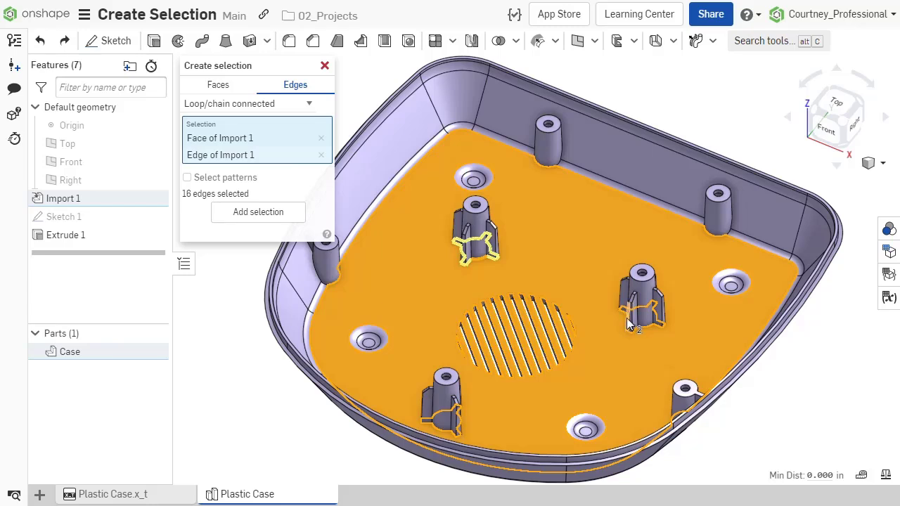
{"action": "left_click", "coordinate": [640, 316]}
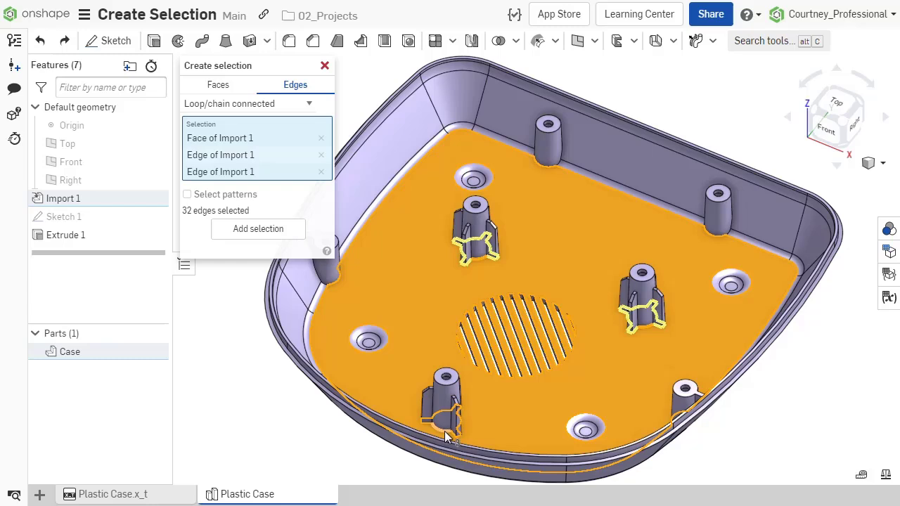
{"action": "left_click", "coordinate": [447, 418]}
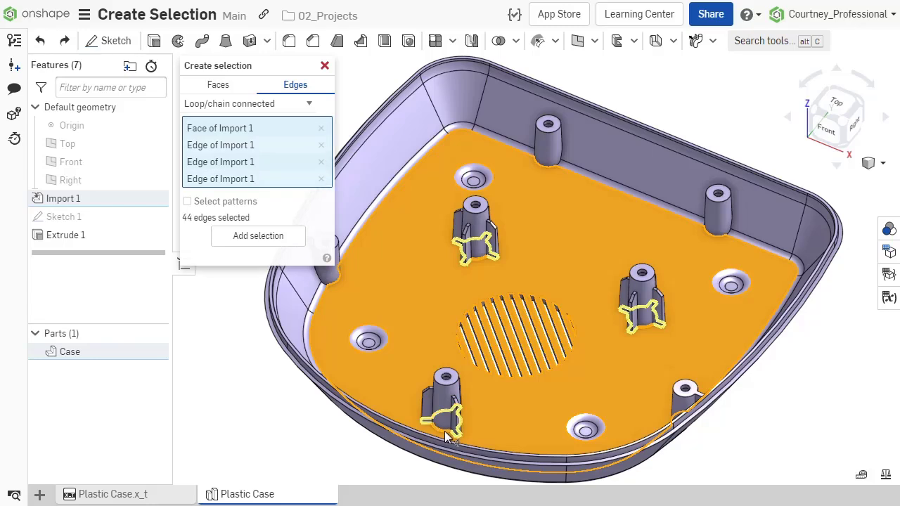
{"action": "left_click", "coordinate": [187, 178]}
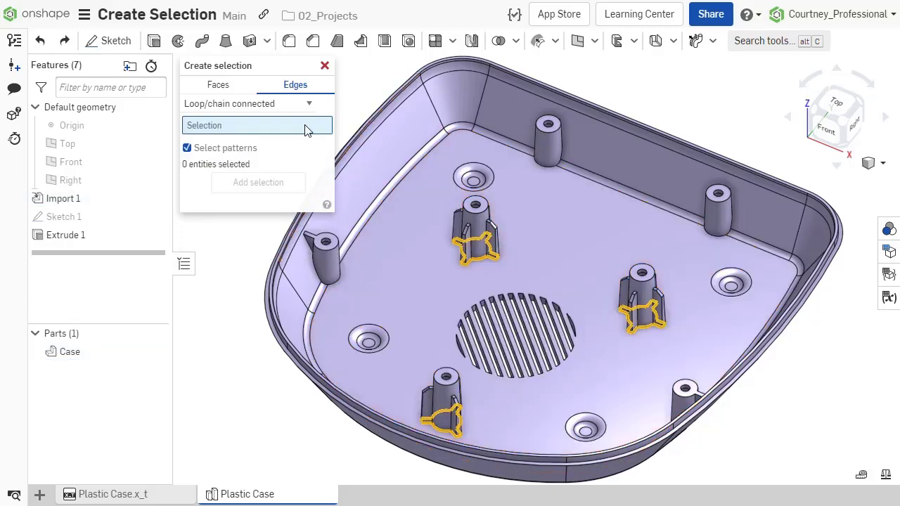
{"action": "left_click", "coordinate": [288, 40]}
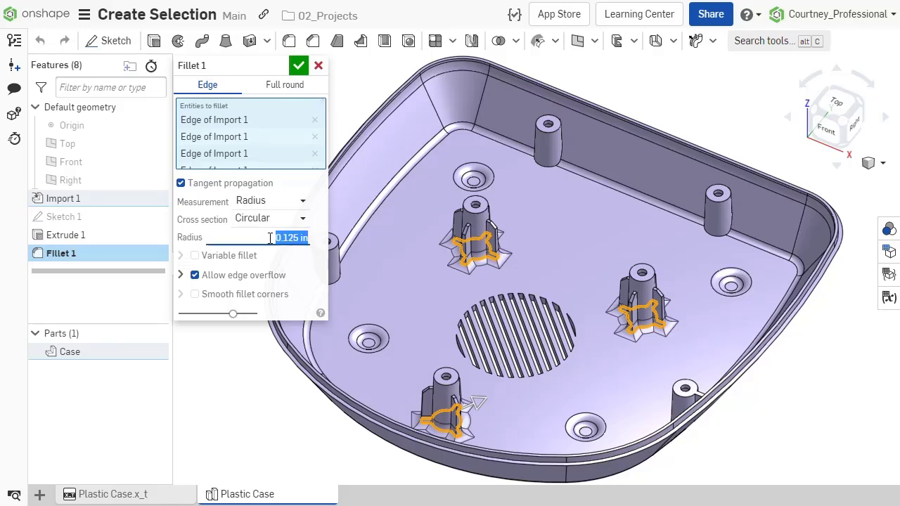
Give Fillet 1 on the boss base edges a 0.05 in radius
{"action": "type", "text": "0.05 in"}
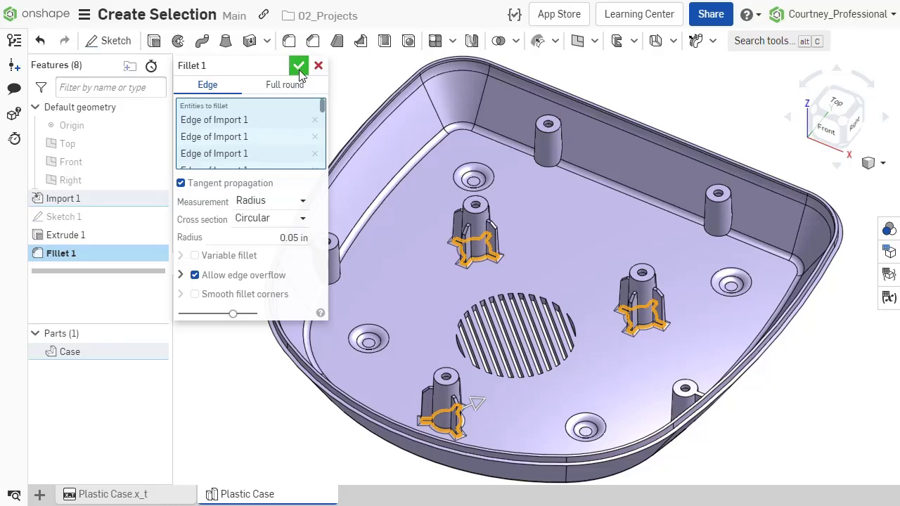
{"action": "left_click", "coordinate": [299, 66]}
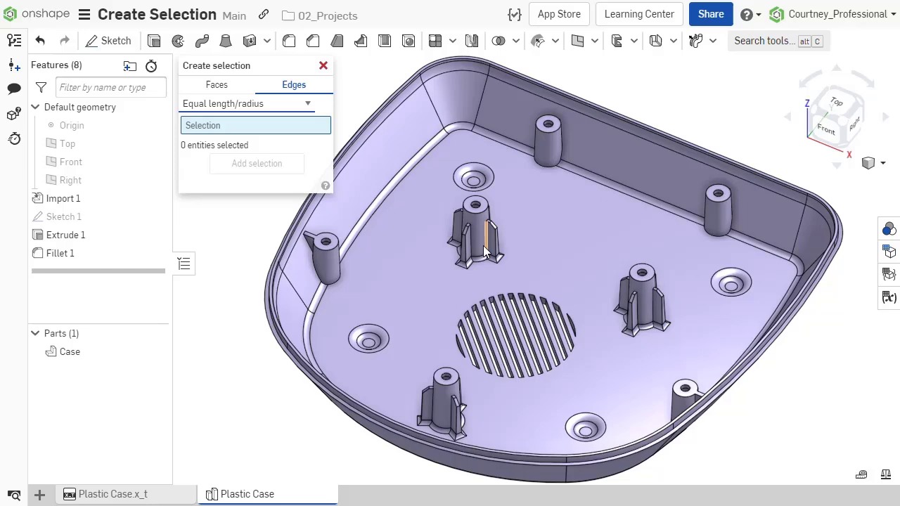
Collect rib edges equal in length to one reference edge and fillet them at 125
{"action": "left_click", "coordinate": [488, 243]}
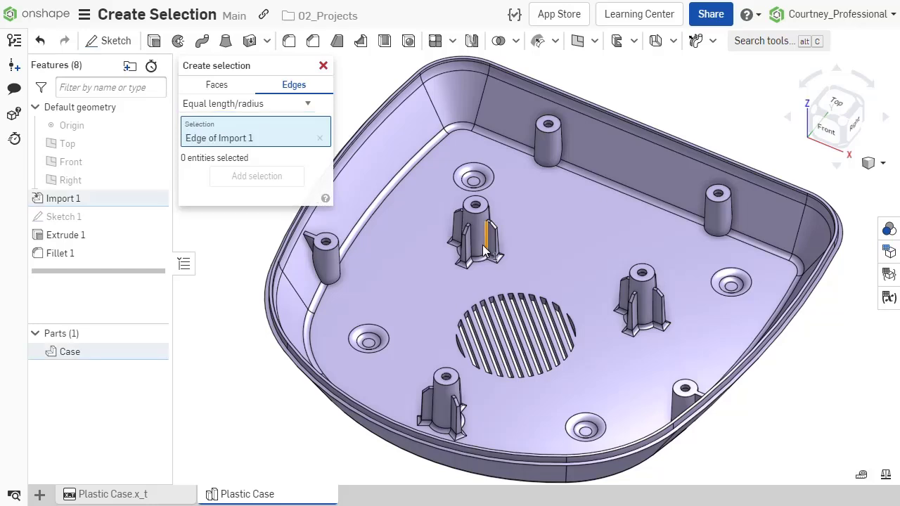
{"action": "left_click", "coordinate": [485, 225]}
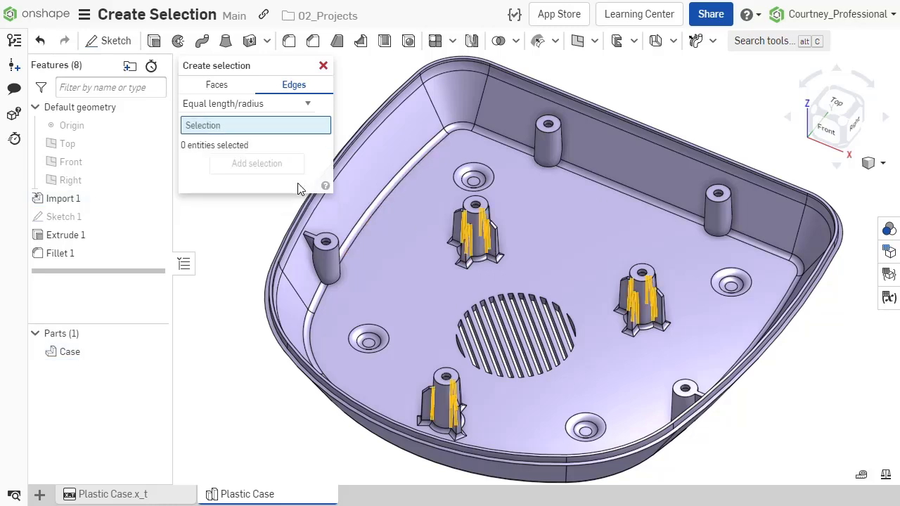
{"action": "mouse_move", "coordinate": [289, 41]}
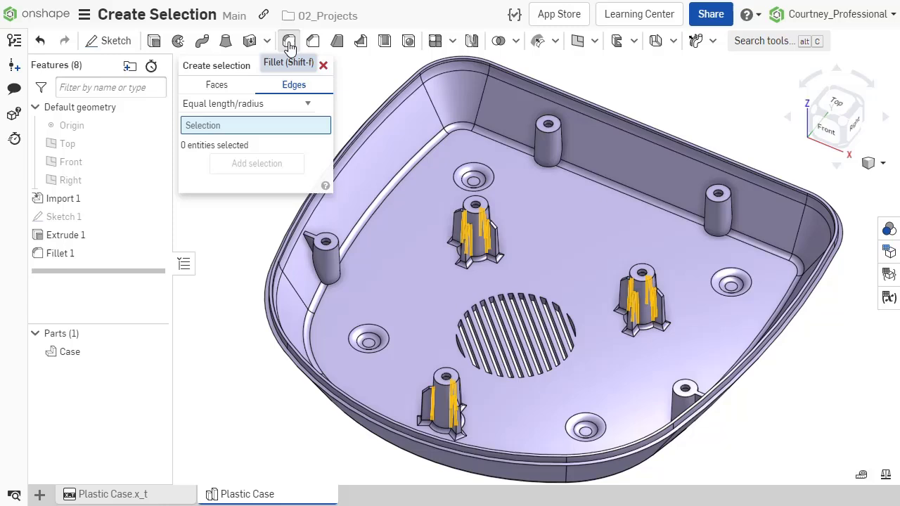
{"action": "left_click", "coordinate": [288, 41]}
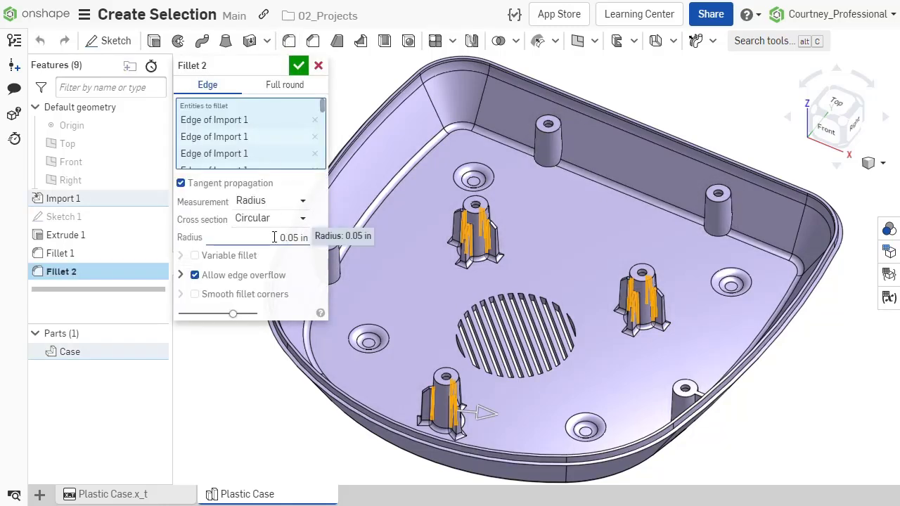
{"action": "type", "text": "125"}
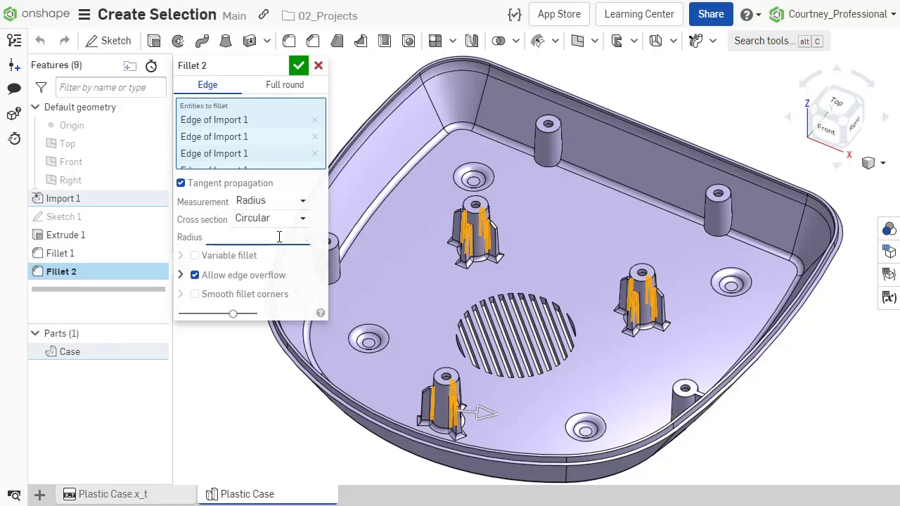
{"action": "left_click", "coordinate": [298, 64]}
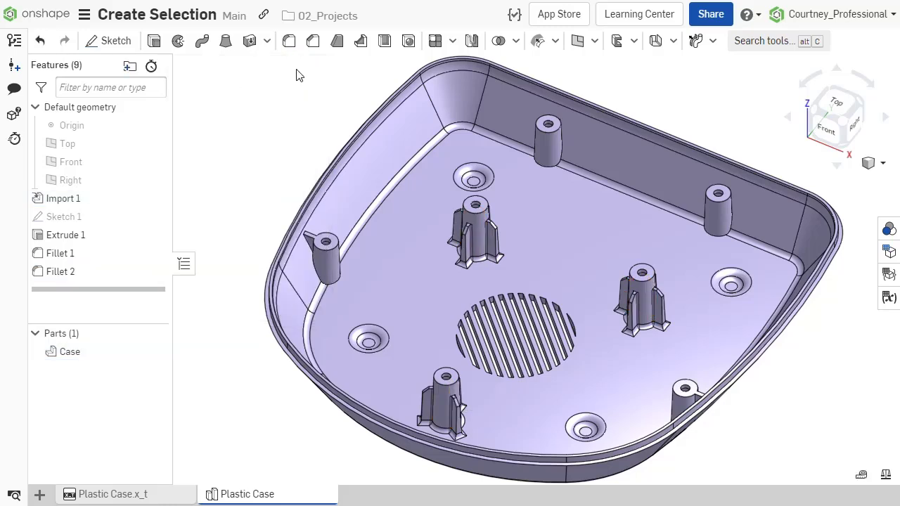
Create Fillet 3 at 0.125 in on the top hole edges of five bosses
{"action": "left_click", "coordinate": [475, 206]}
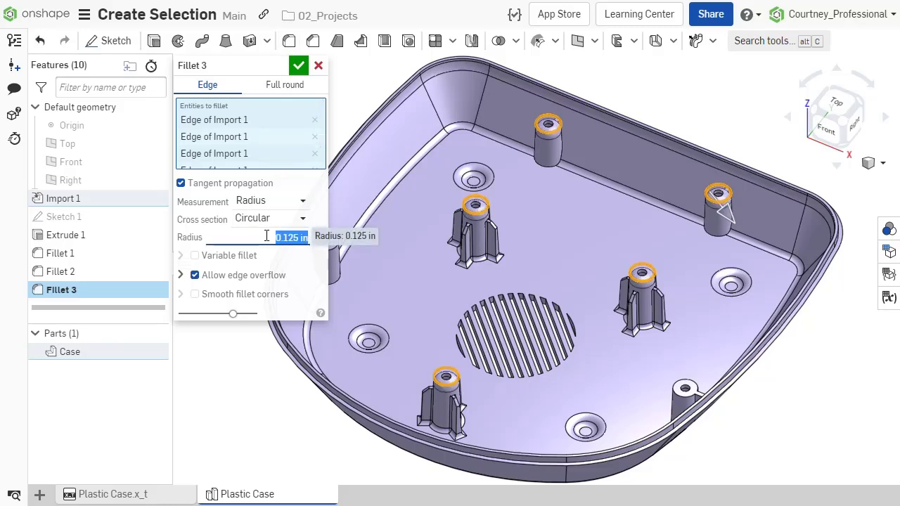
{"action": "left_click", "coordinate": [298, 64]}
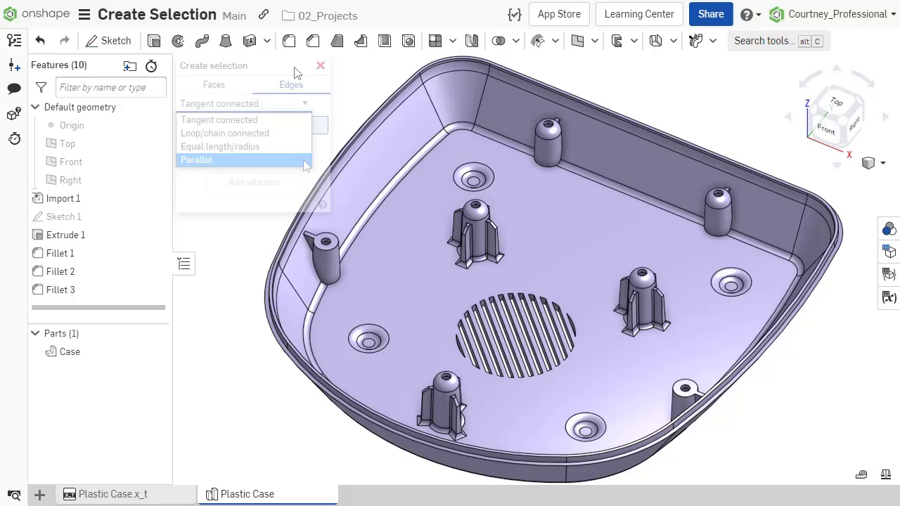
Switch the edge rule to Parallel and pick a vent slot edge as the reference
{"action": "left_click", "coordinate": [197, 160]}
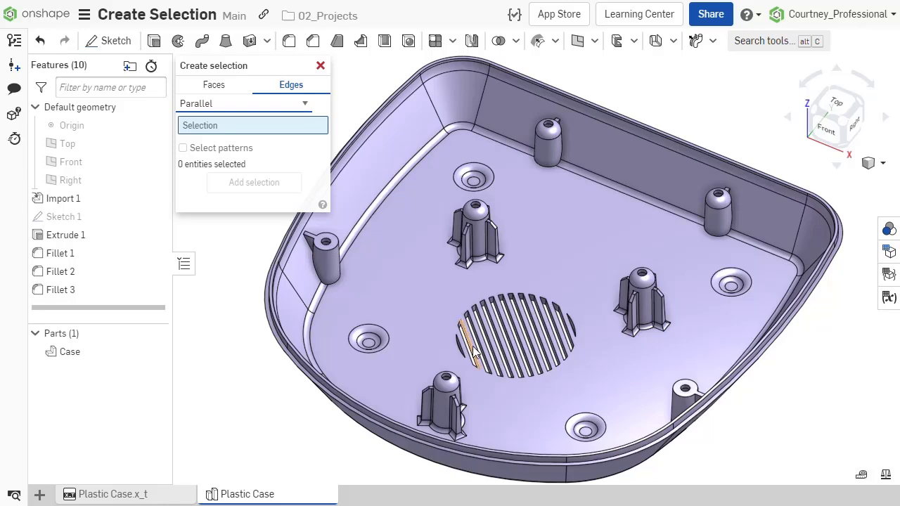
{"action": "left_click", "coordinate": [477, 353]}
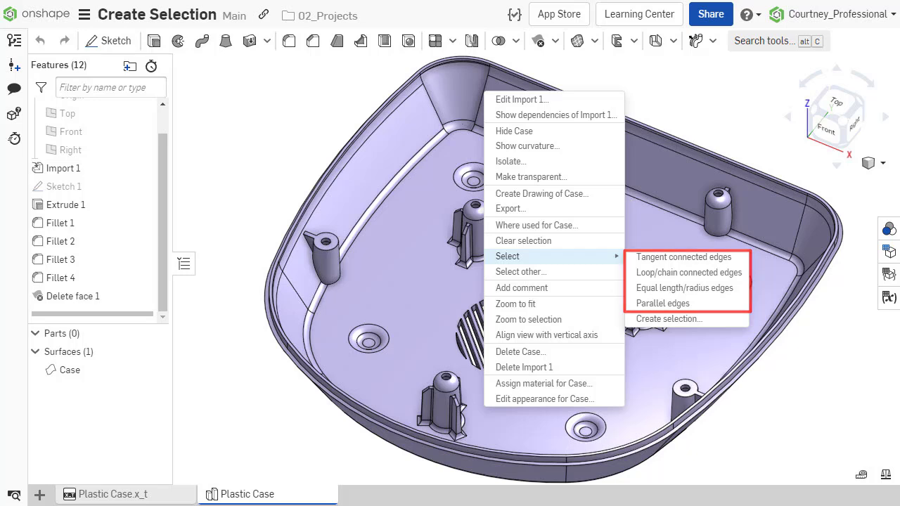
{"action": "mouse_move", "coordinate": [688, 272]}
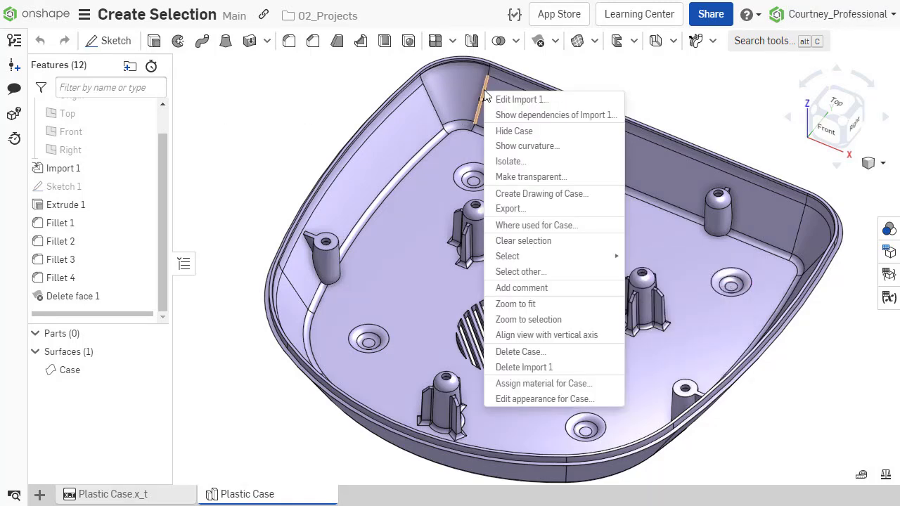
{"action": "mouse_move", "coordinate": [508, 256]}
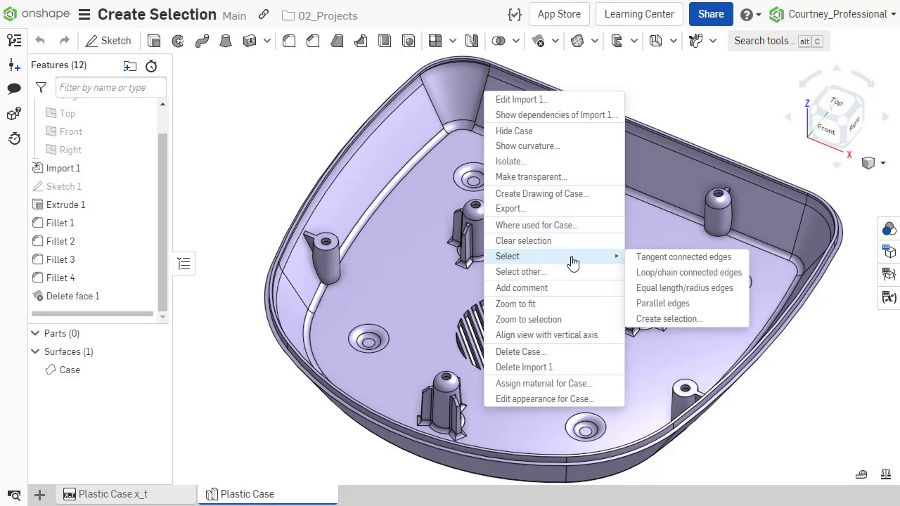
{"action": "mouse_move", "coordinate": [633, 273]}
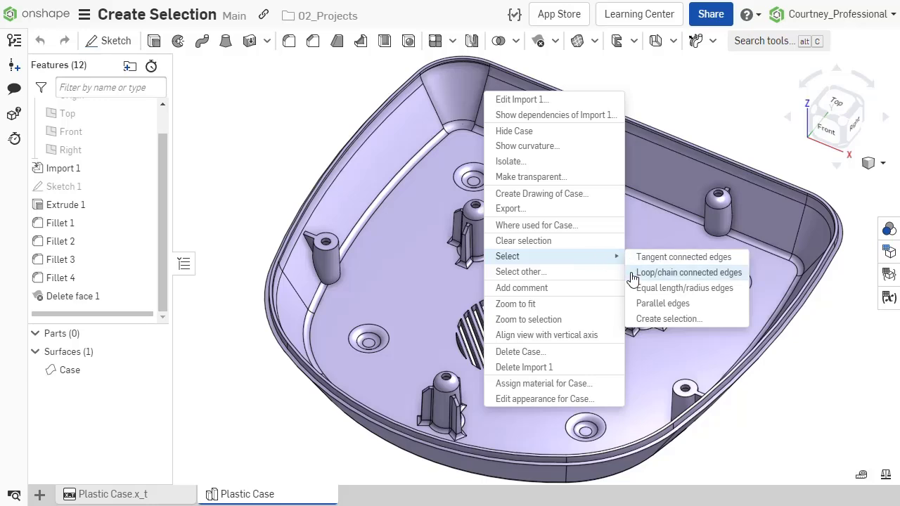
Select the chain of edges bounding the back-left corner gap
{"action": "left_click", "coordinate": [689, 273]}
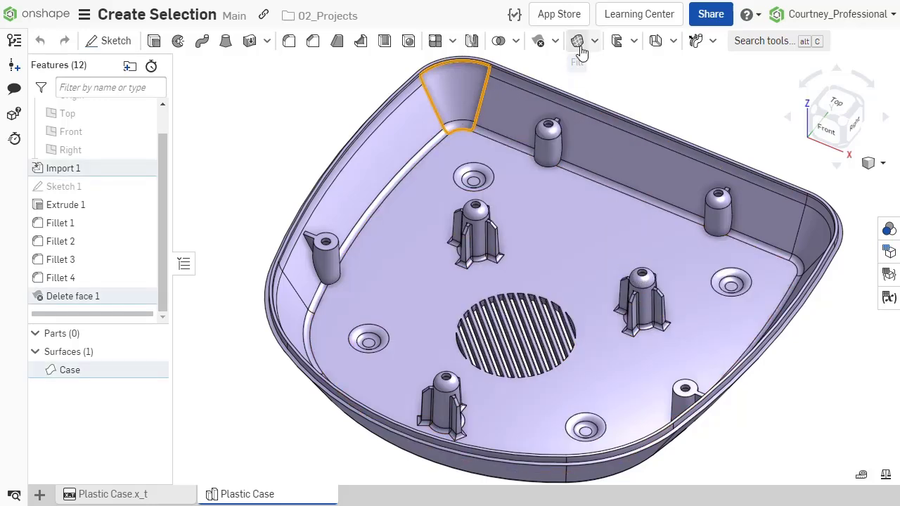